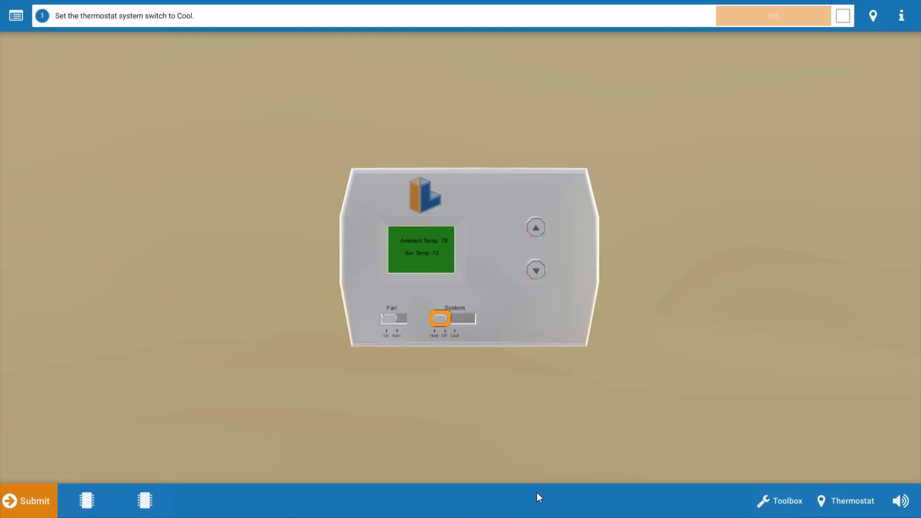
{"action": "mouse_move", "coordinate": [483, 380]}
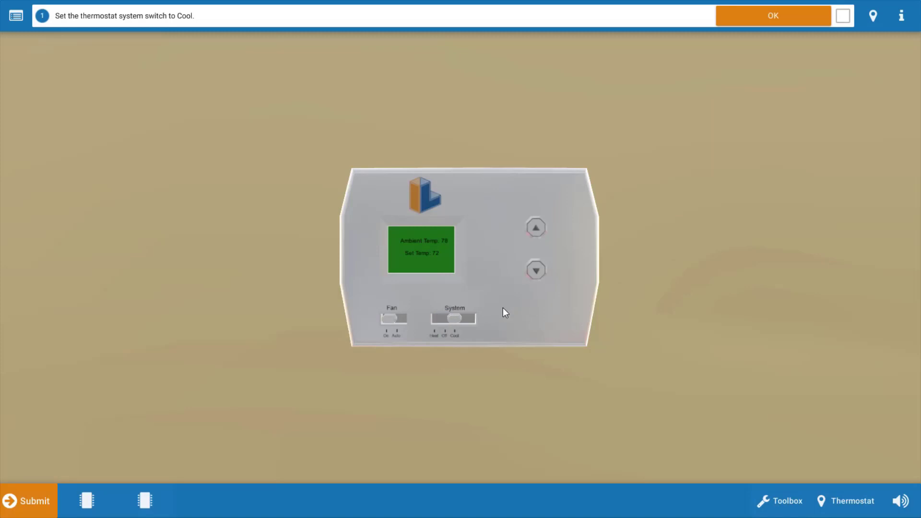
{"action": "mouse_move", "coordinate": [532, 279]}
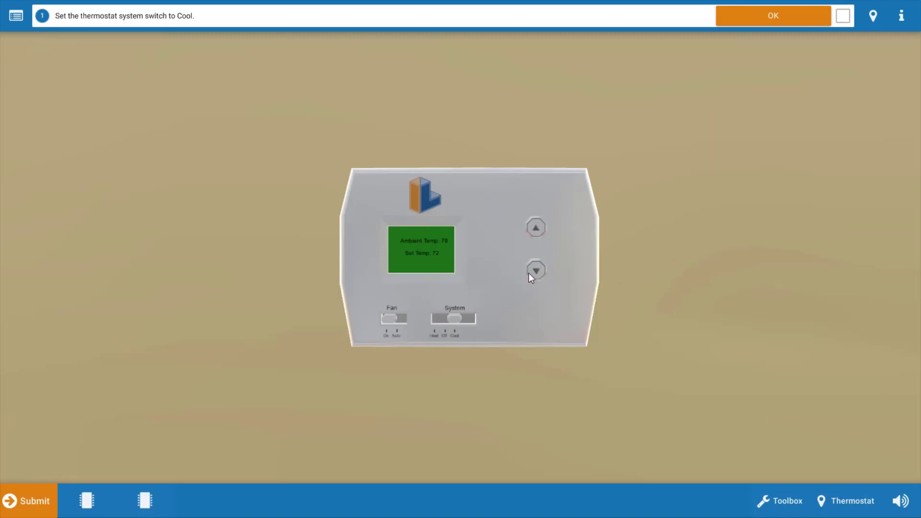
{"action": "mouse_move", "coordinate": [789, 101]}
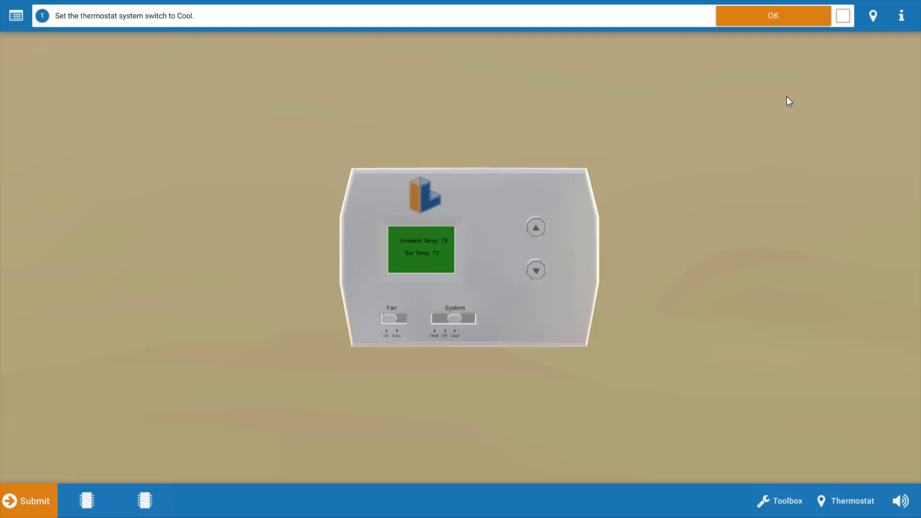
{"action": "mouse_move", "coordinate": [758, 85]}
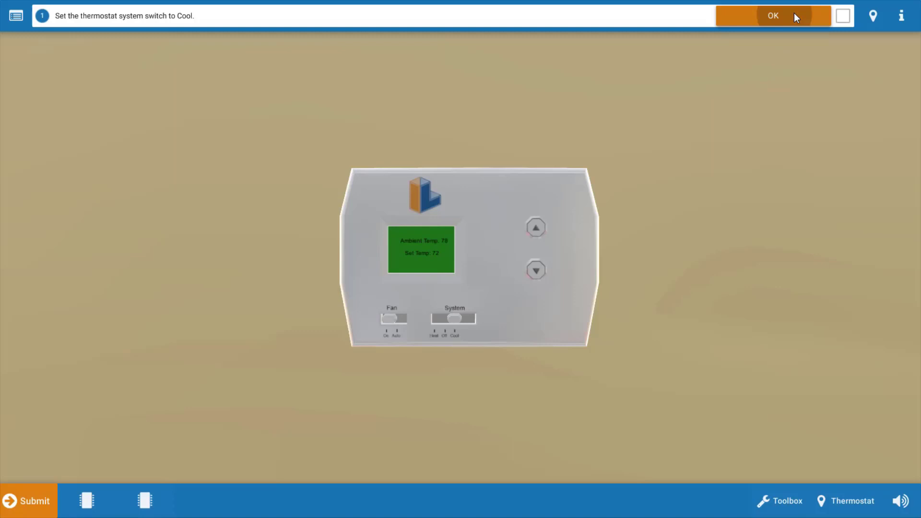
- Confirm Cool mode, answer Yes for the indoor fan, and choose the outdoor fan state
{"action": "left_click", "coordinate": [773, 15]}
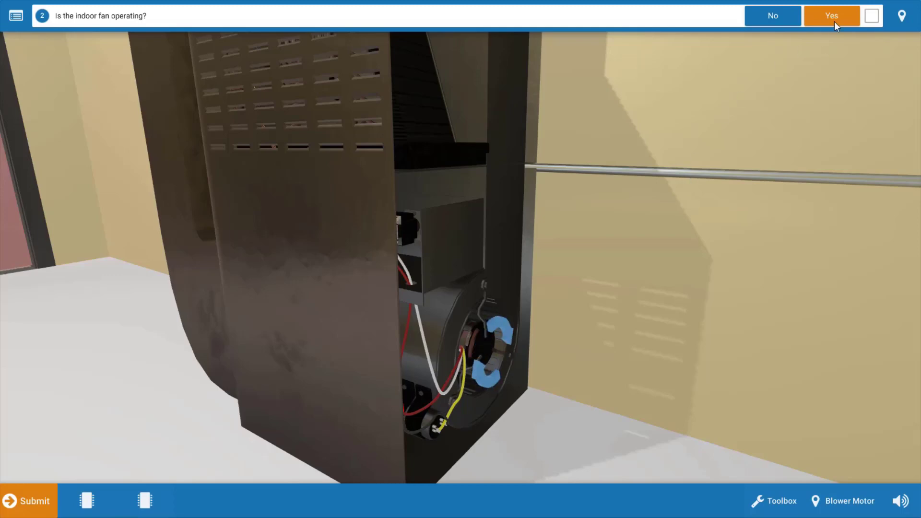
{"action": "left_click", "coordinate": [831, 16]}
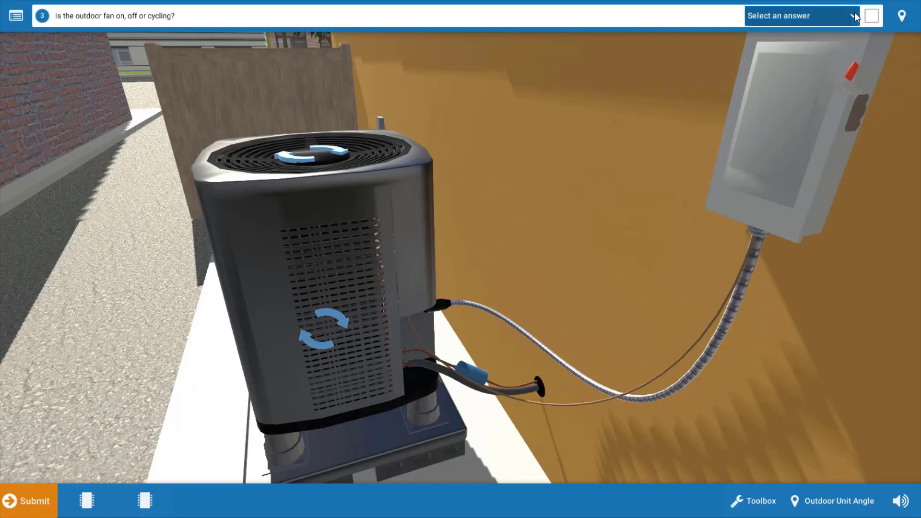
{"action": "left_click", "coordinate": [800, 16]}
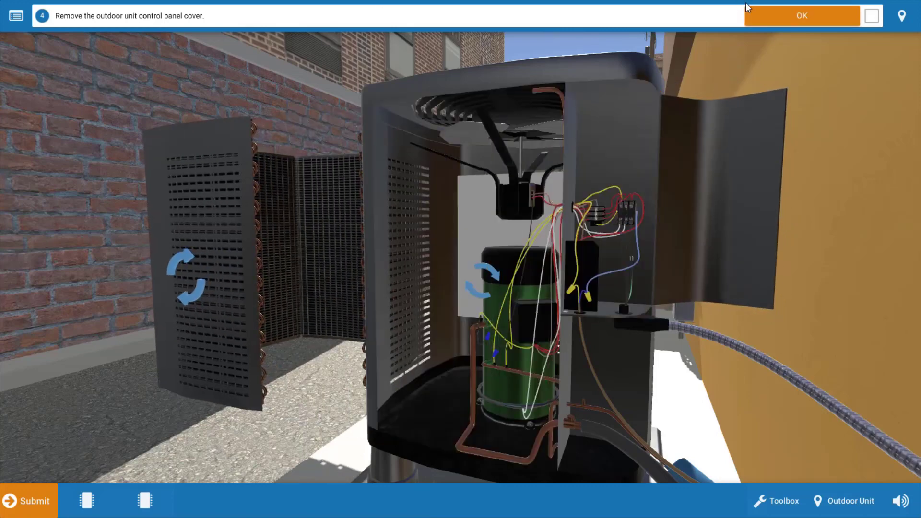
- Confirm the cover is off and report compressor current cycling 0A to 30A on the black wire
{"action": "left_click", "coordinate": [801, 15]}
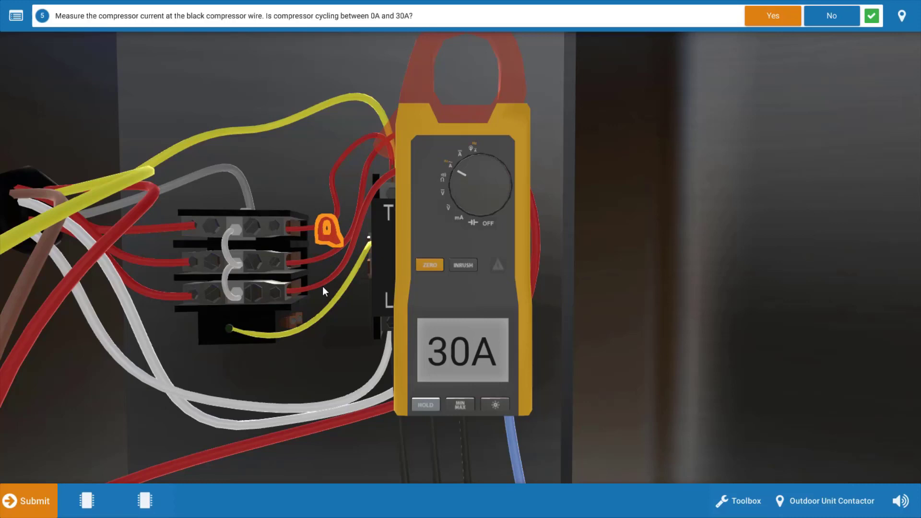
{"action": "mouse_move", "coordinate": [775, 321]}
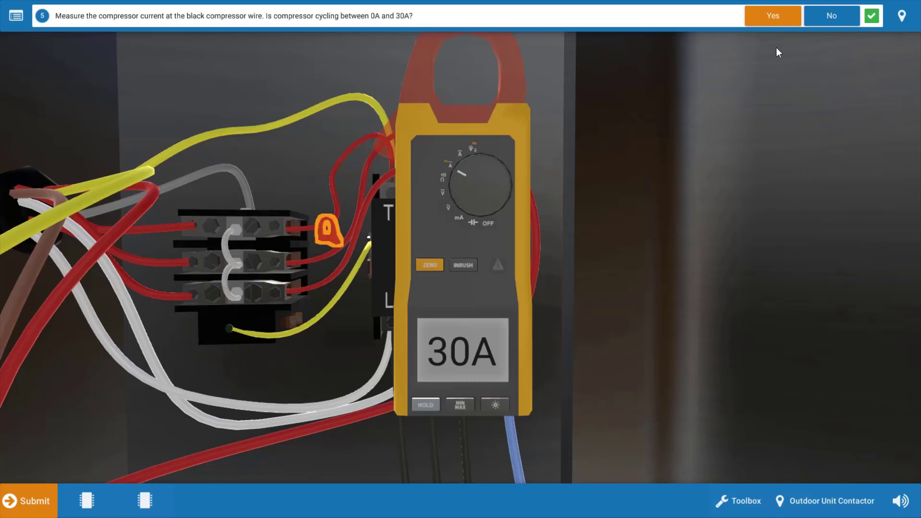
{"action": "left_click", "coordinate": [772, 16]}
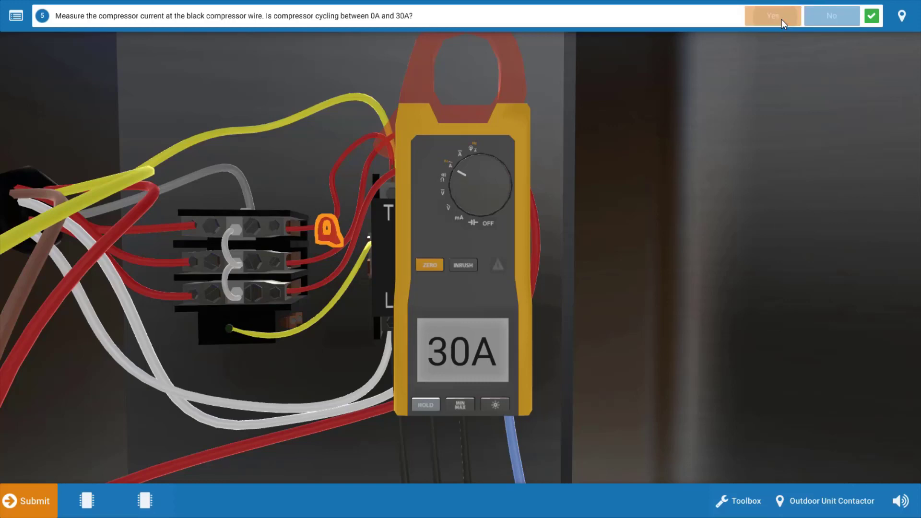
- Advance to the fan cycle switch step and review the Condensor Unit wiring diagram
{"action": "left_click", "coordinate": [771, 15]}
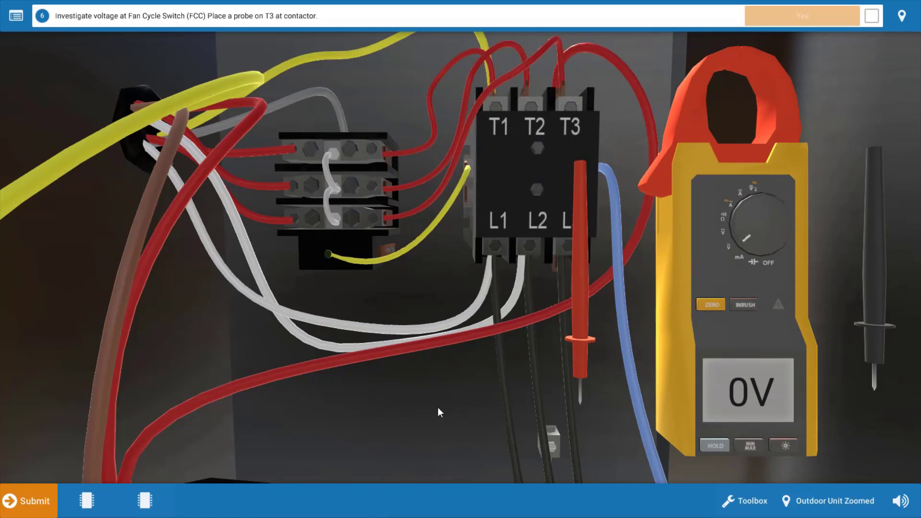
{"action": "mouse_move", "coordinate": [253, 497]}
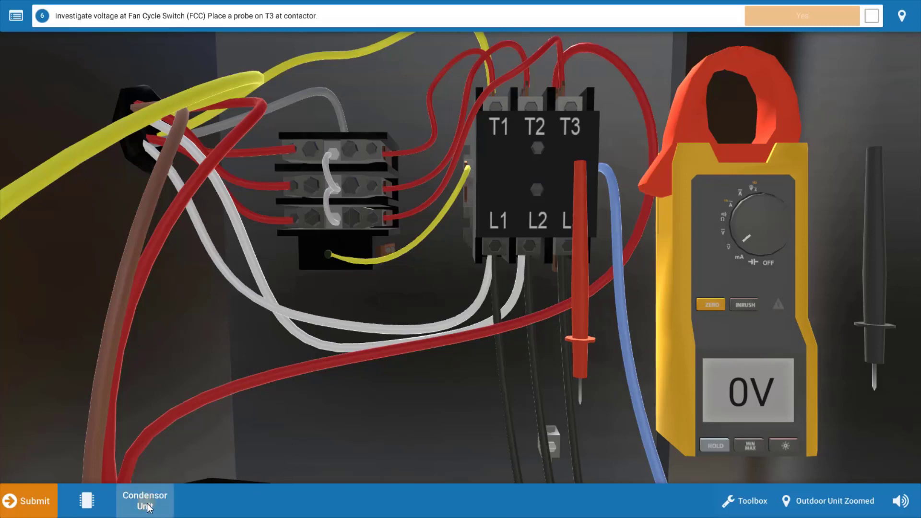
{"action": "left_click", "coordinate": [144, 501]}
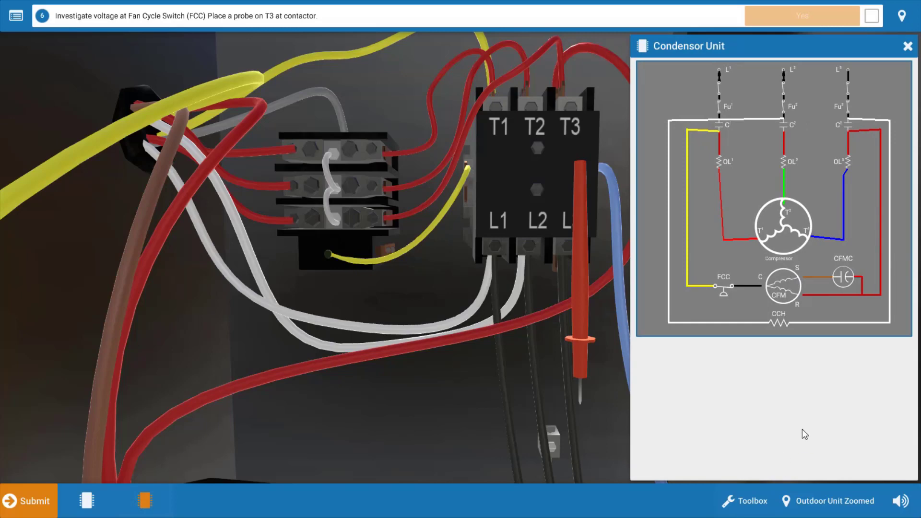
{"action": "mouse_move", "coordinate": [800, 278]}
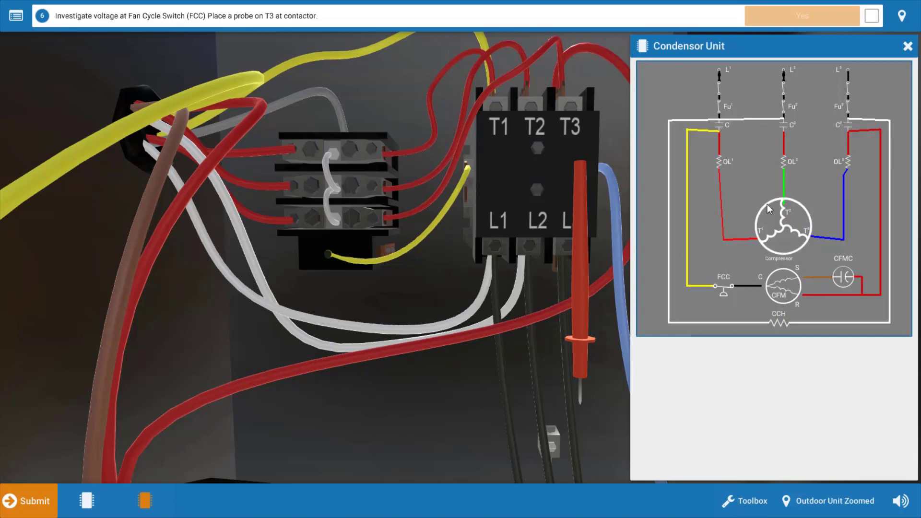
{"action": "mouse_move", "coordinate": [754, 298]}
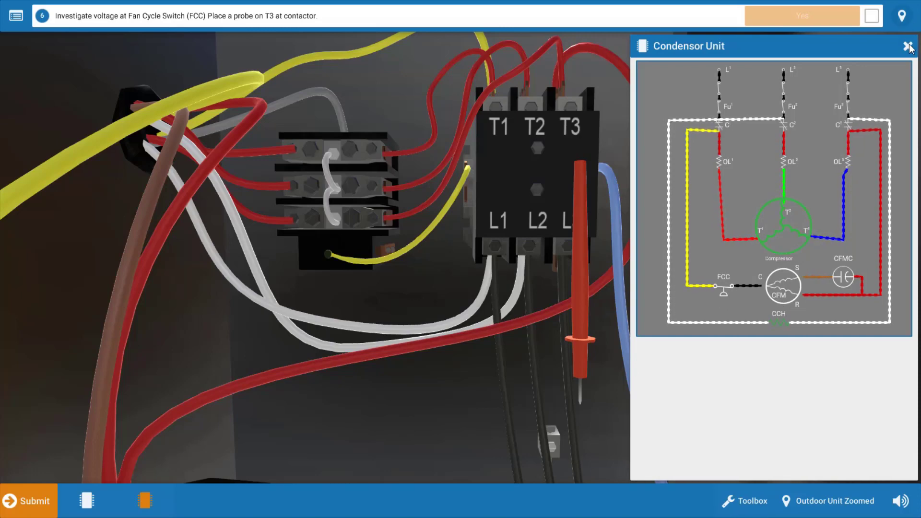
{"action": "left_click", "coordinate": [908, 46]}
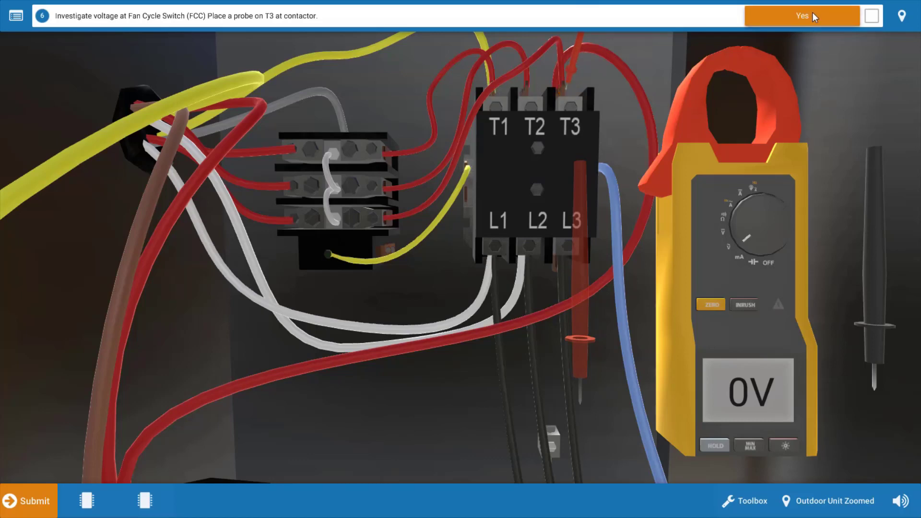
- Confirm the T3 probe, check the wiring diagram, and report 240V from T3 to the yellow FCC wire
{"action": "left_click", "coordinate": [802, 16]}
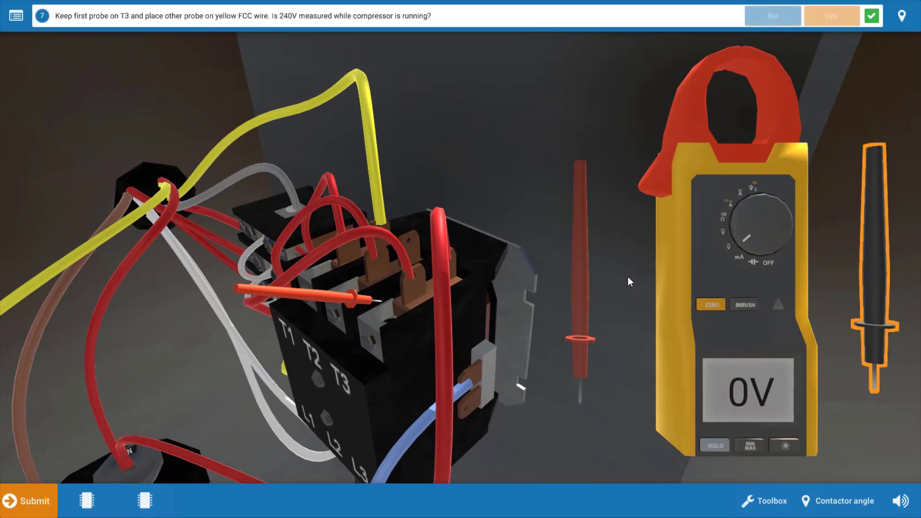
{"action": "mouse_move", "coordinate": [723, 329]}
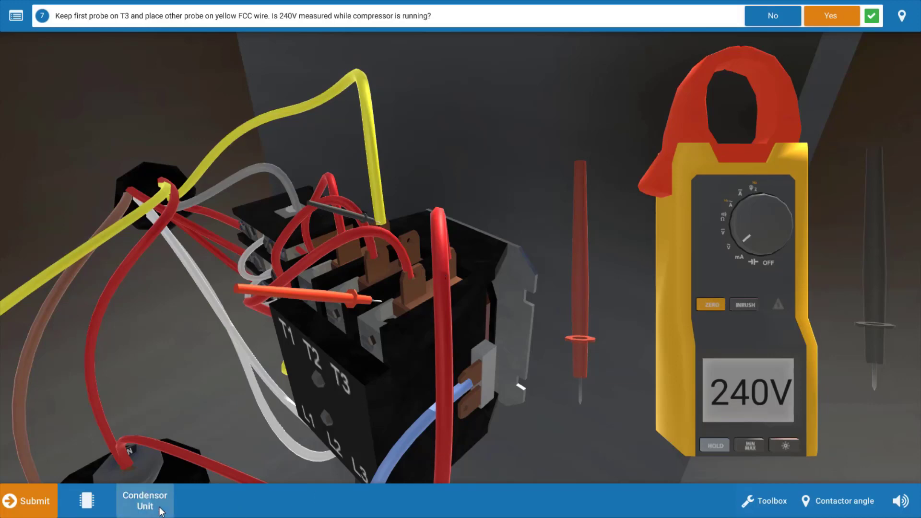
{"action": "left_click", "coordinate": [144, 501]}
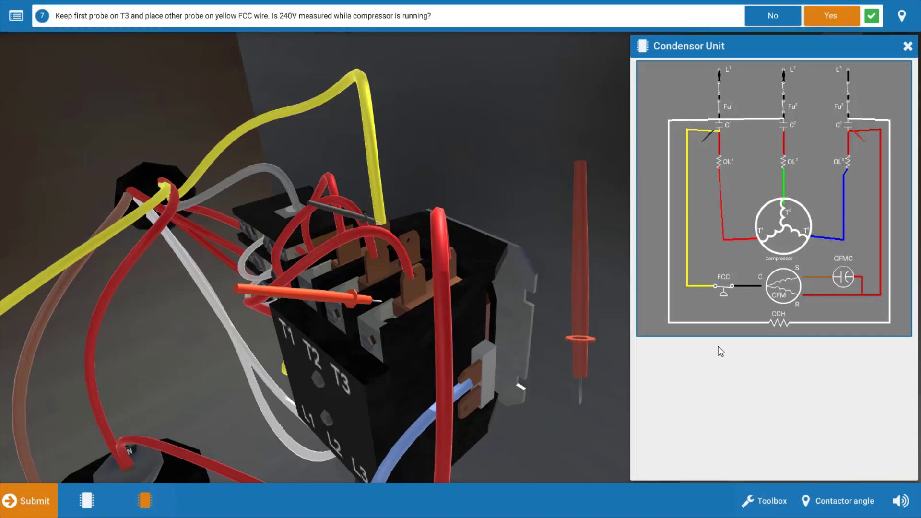
{"action": "mouse_move", "coordinate": [671, 151]}
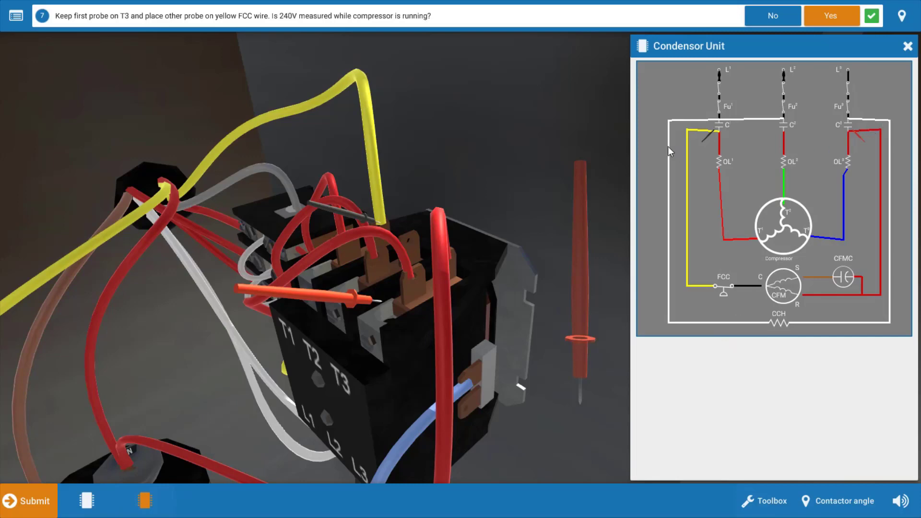
{"action": "mouse_move", "coordinate": [721, 145]}
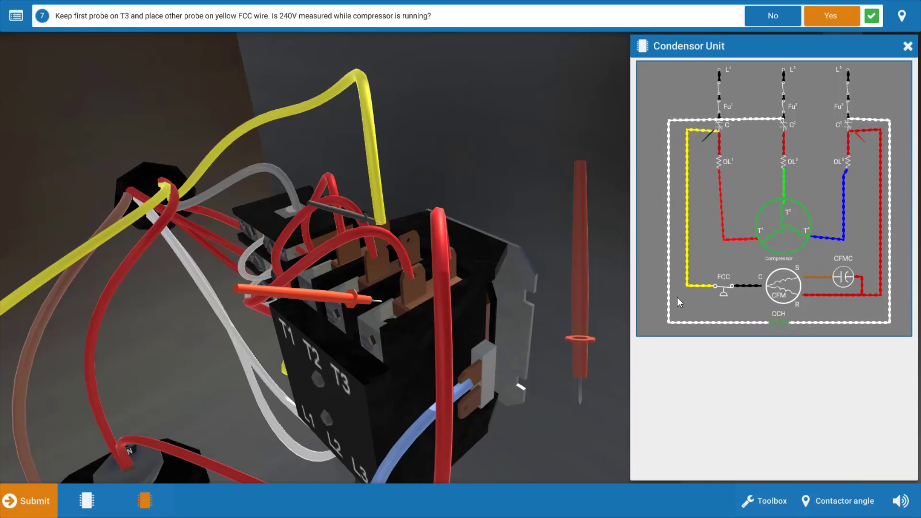
{"action": "mouse_move", "coordinate": [793, 44]}
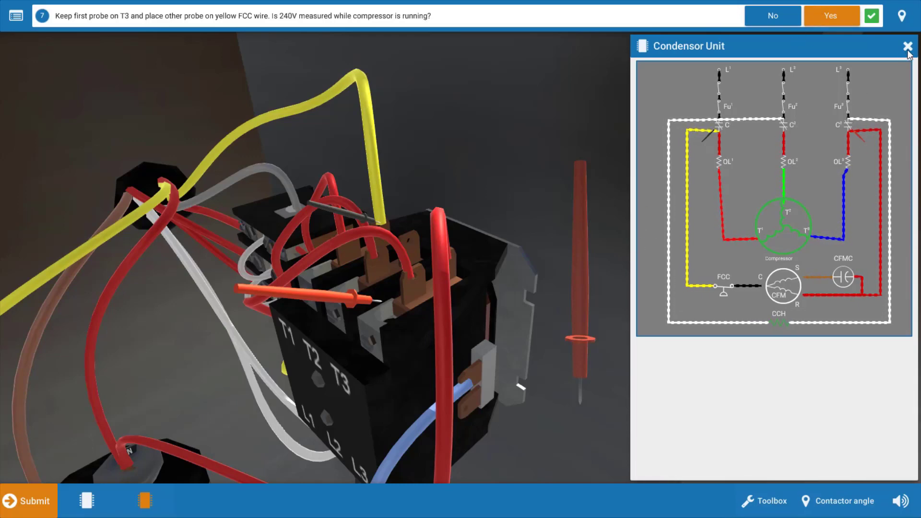
{"action": "left_click", "coordinate": [906, 46]}
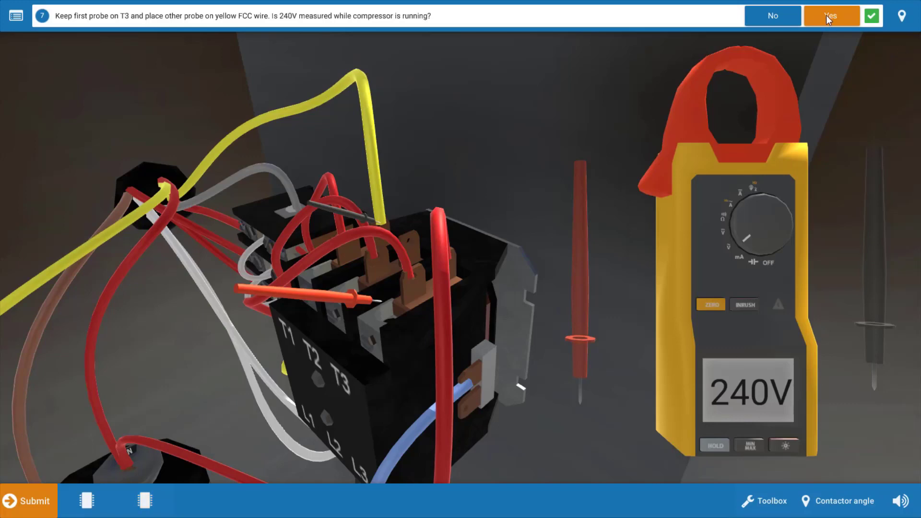
{"action": "left_click", "coordinate": [831, 15]}
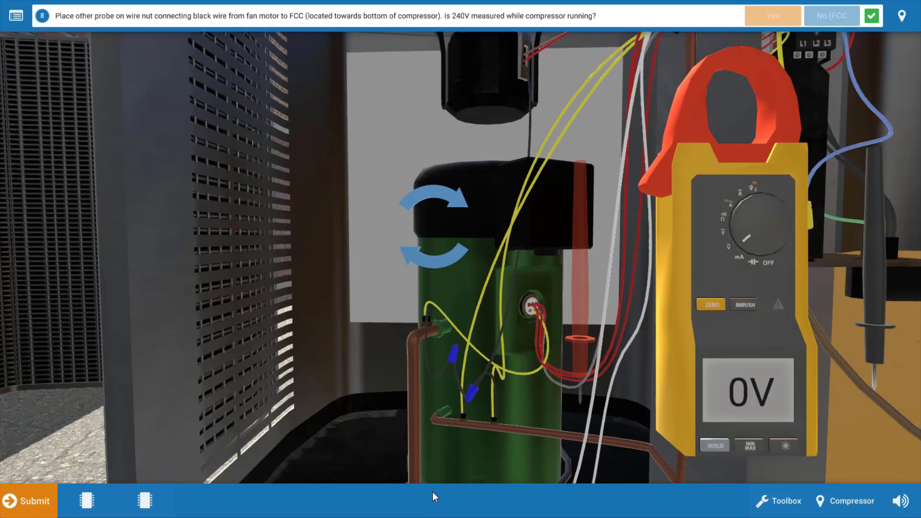
{"action": "mouse_move", "coordinate": [876, 334]}
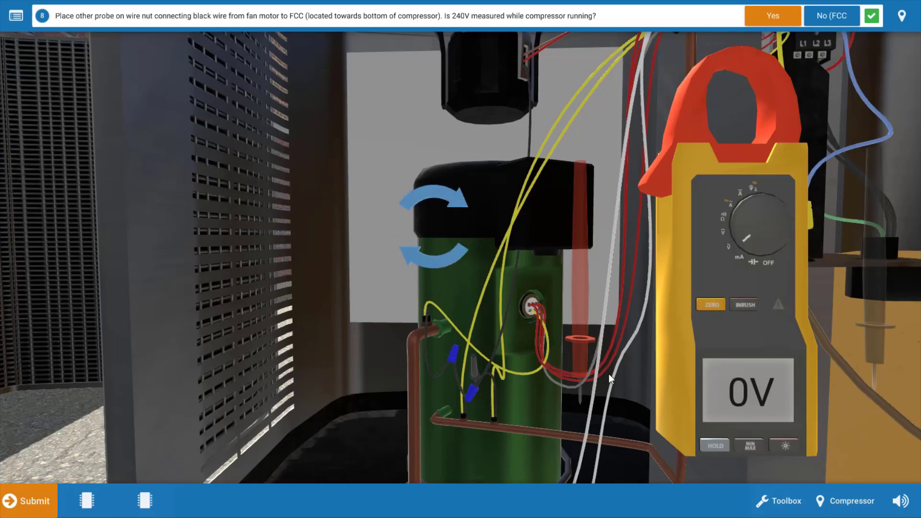
{"action": "mouse_move", "coordinate": [750, 145]}
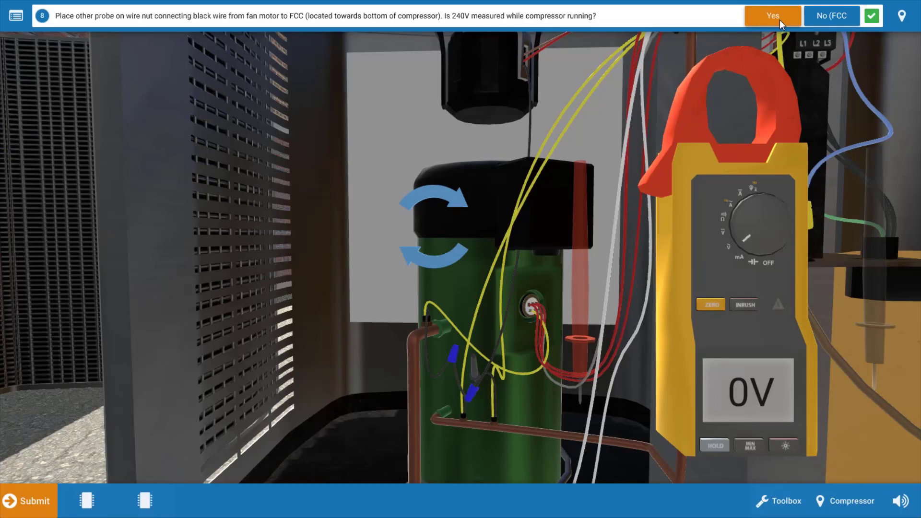
- Answer Yes to voltage at the wire nut joining the fan motor's black wire to the FCC
{"action": "left_click", "coordinate": [772, 15]}
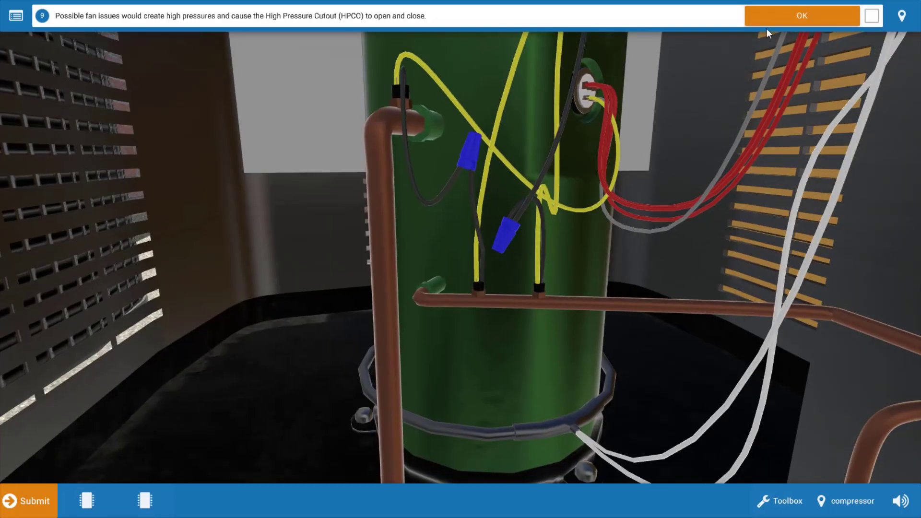
- Acknowledge the HPCO note, read 24V at the yellow and blue wire nuts, and answer that it is cycling
{"action": "left_click", "coordinate": [802, 15]}
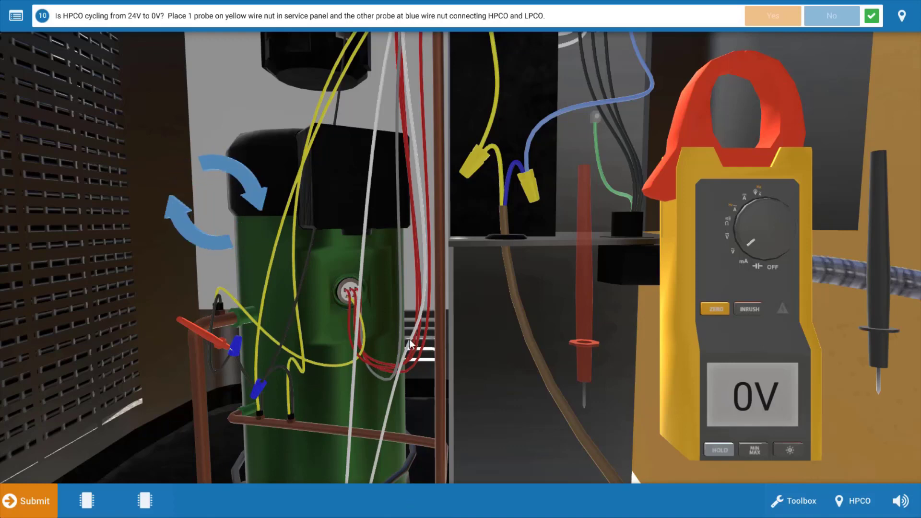
{"action": "mouse_move", "coordinate": [613, 378]}
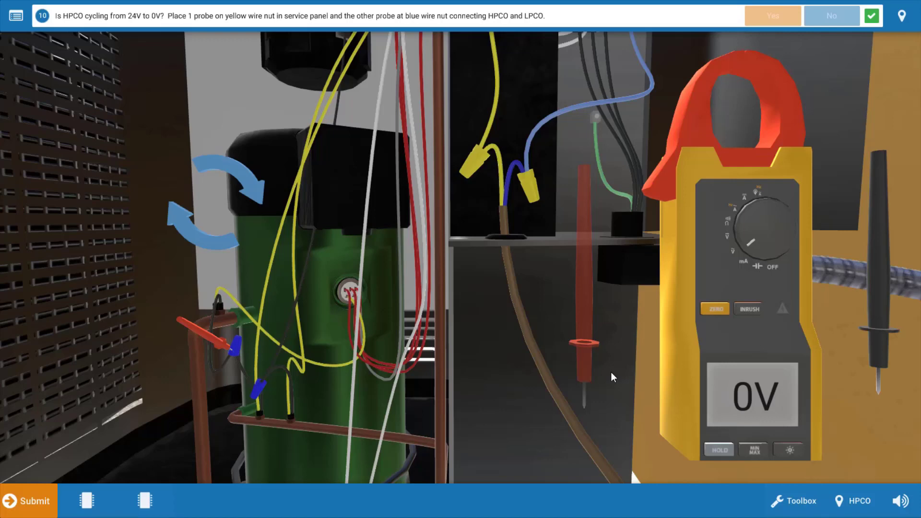
{"action": "mouse_move", "coordinate": [232, 332]}
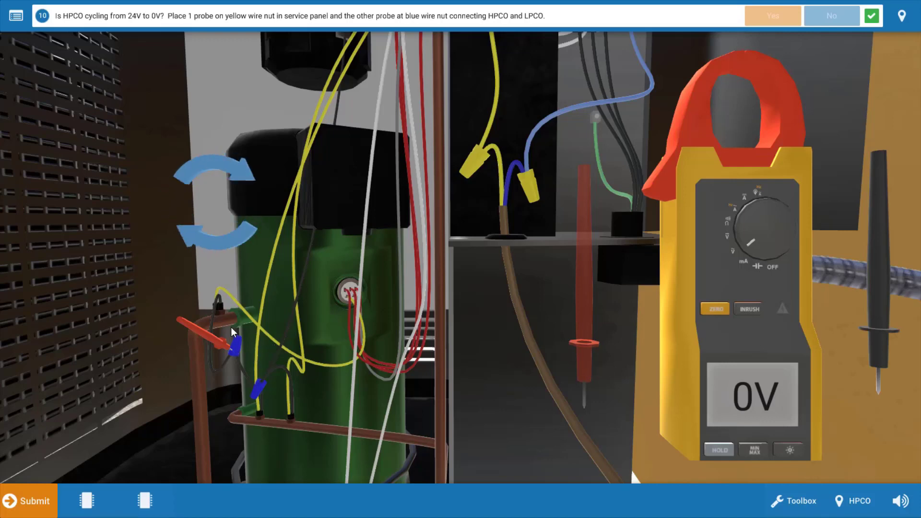
{"action": "mouse_move", "coordinate": [213, 354]}
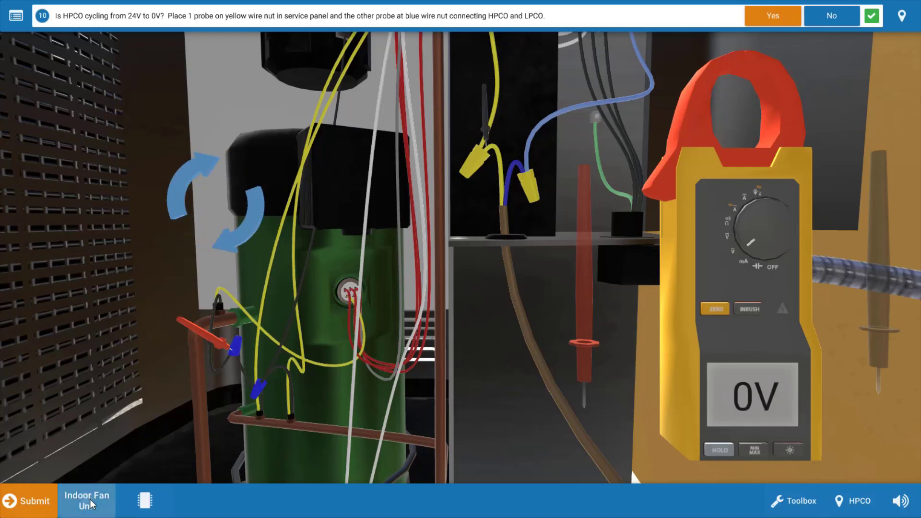
{"action": "left_click", "coordinate": [87, 500]}
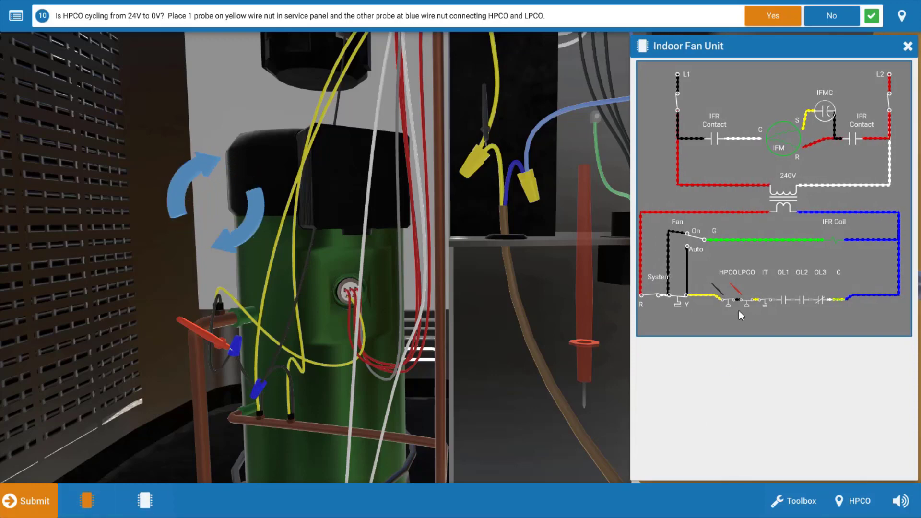
{"action": "mouse_move", "coordinate": [728, 299]}
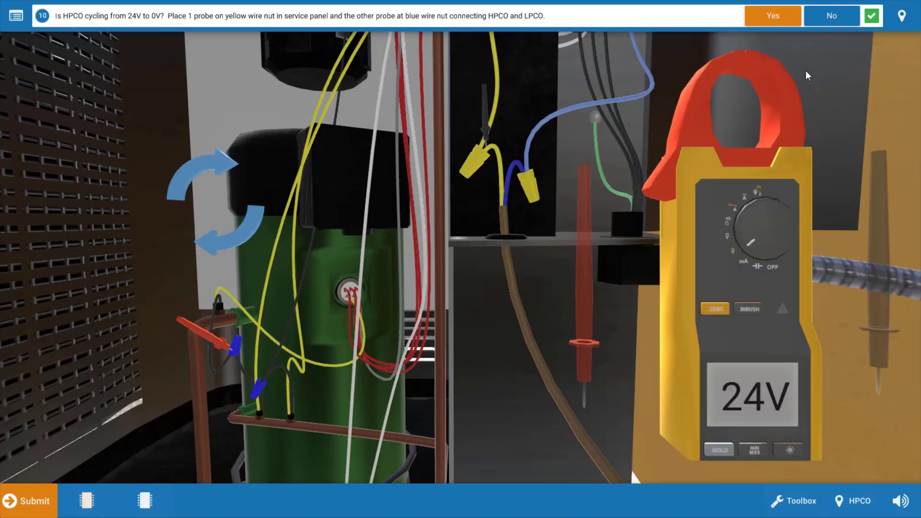
{"action": "left_click", "coordinate": [773, 17]}
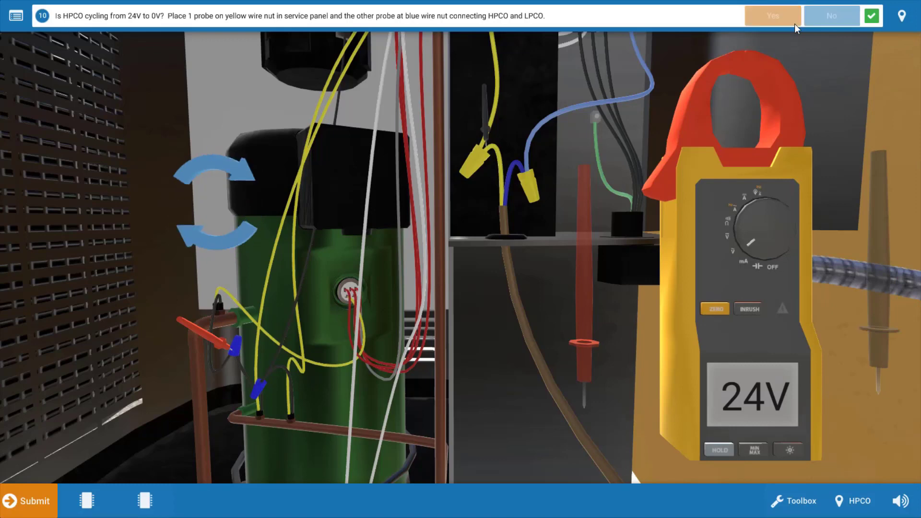
{"action": "left_click", "coordinate": [772, 16]}
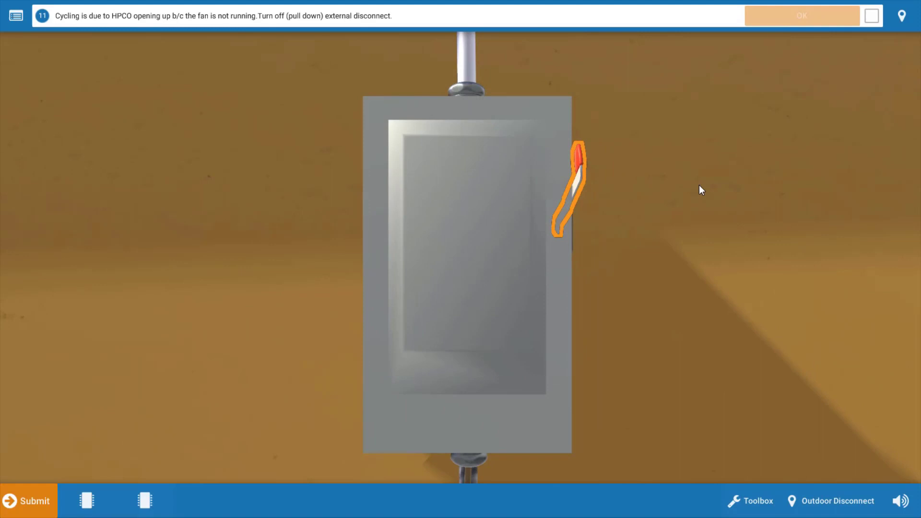
{"action": "mouse_move", "coordinate": [650, 225]}
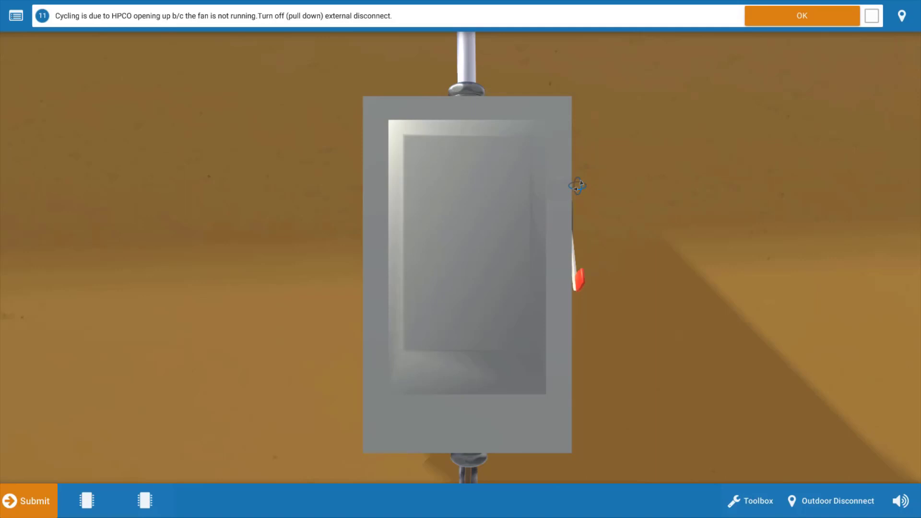
- Confirm the outdoor external disconnect is pulled off and advance to capacitor isolation
{"action": "left_click", "coordinate": [801, 16]}
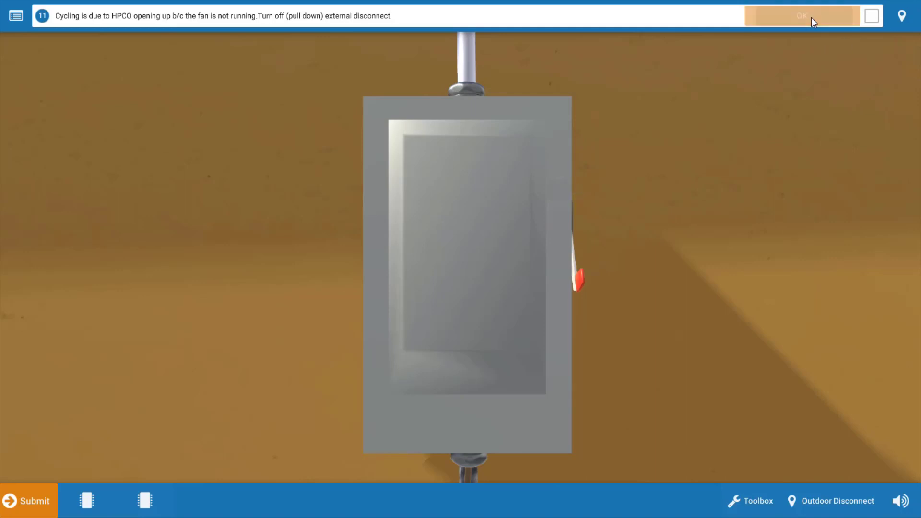
{"action": "left_click", "coordinate": [801, 16]}
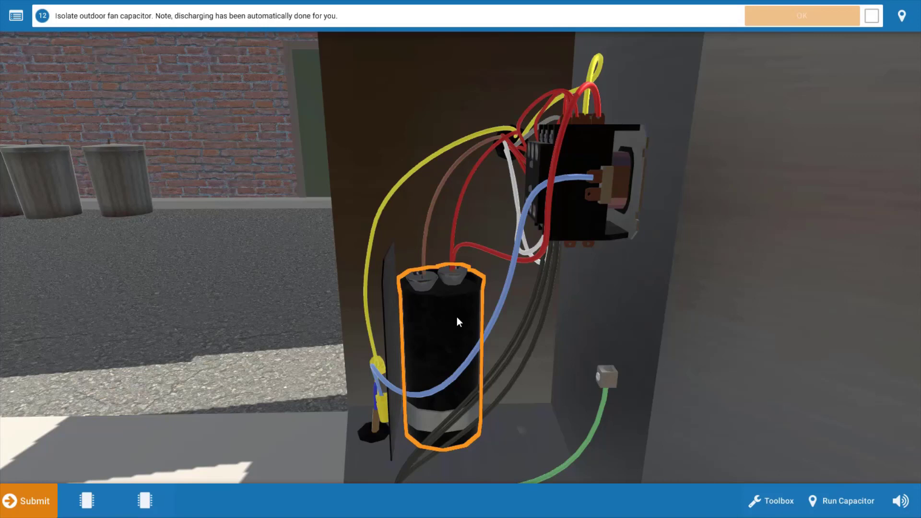
- Isolate the outdoor fan's highlighted run capacitor and confirm it
{"action": "left_click", "coordinate": [459, 322]}
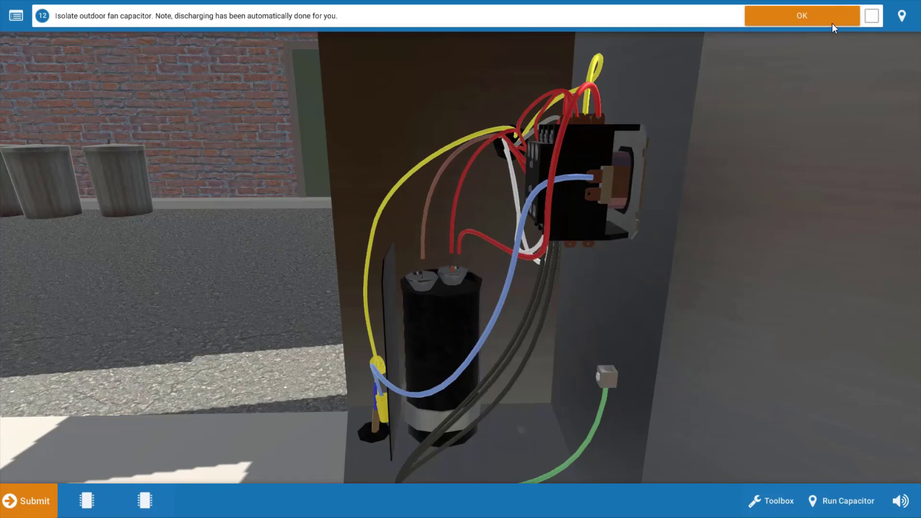
{"action": "left_click", "coordinate": [802, 16]}
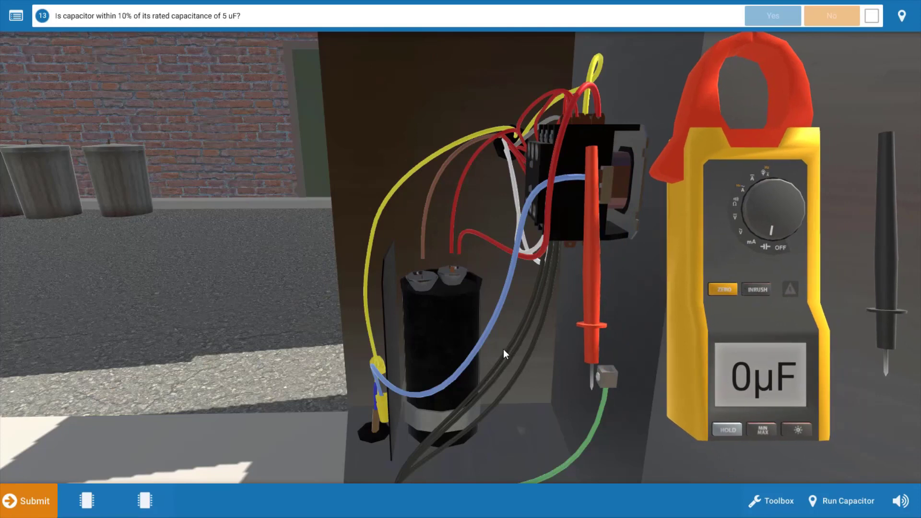
{"action": "mouse_move", "coordinate": [603, 367]}
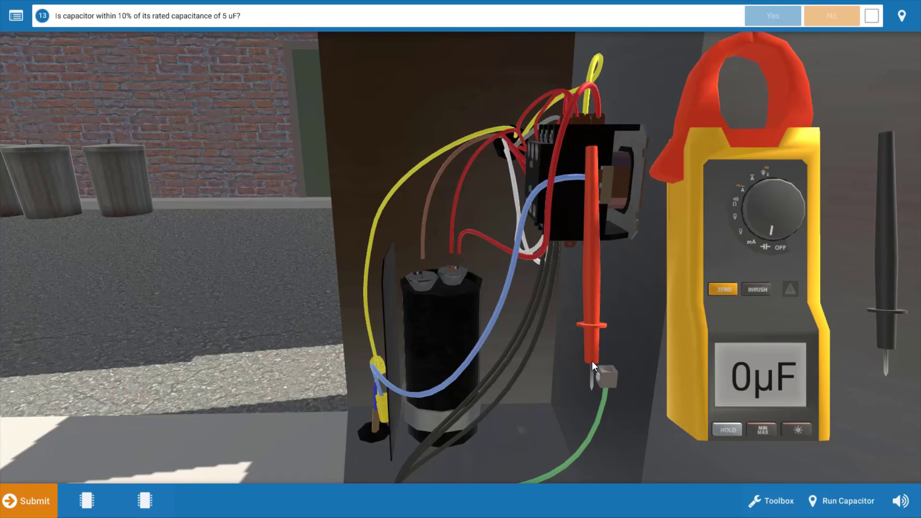
{"action": "mouse_move", "coordinate": [440, 346]}
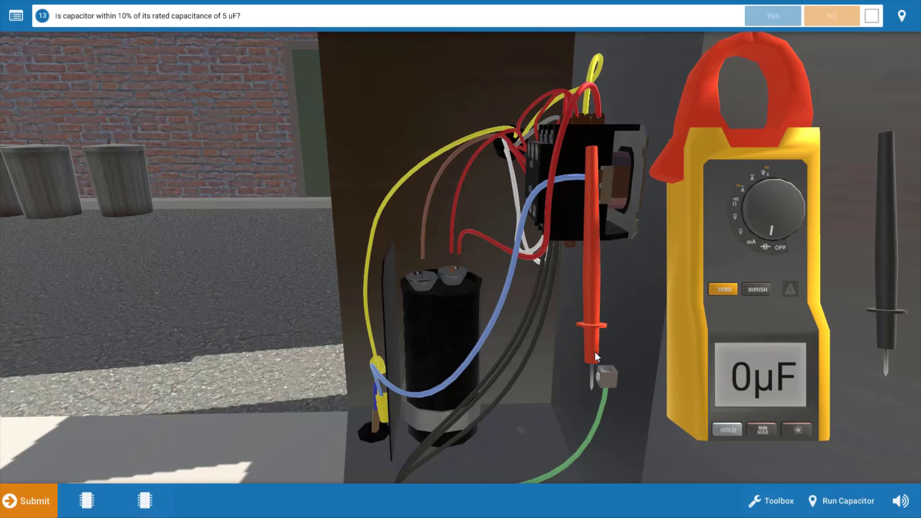
{"action": "mouse_move", "coordinate": [593, 352]}
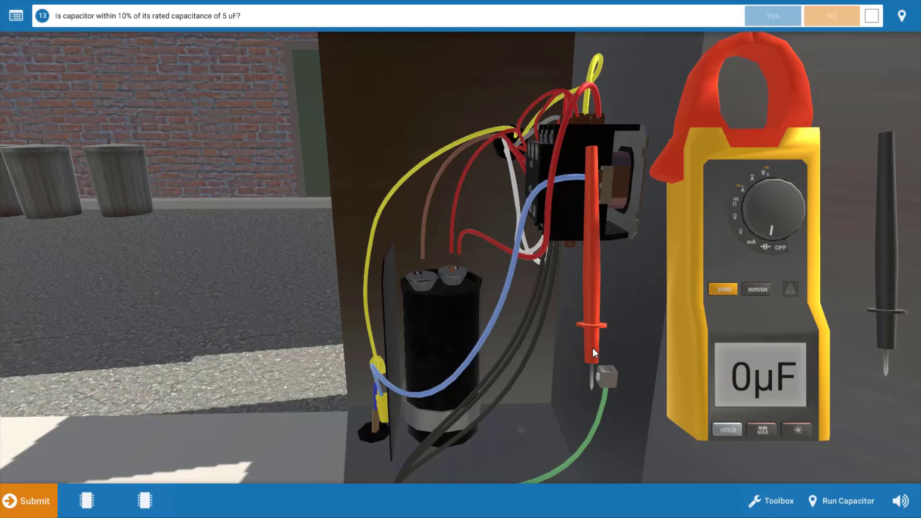
{"action": "mouse_move", "coordinate": [593, 358]}
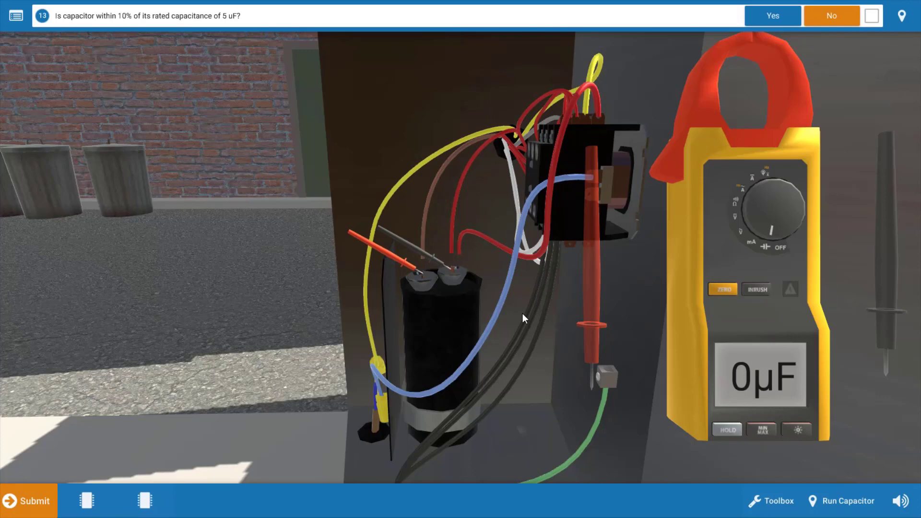
{"action": "mouse_move", "coordinate": [506, 310]}
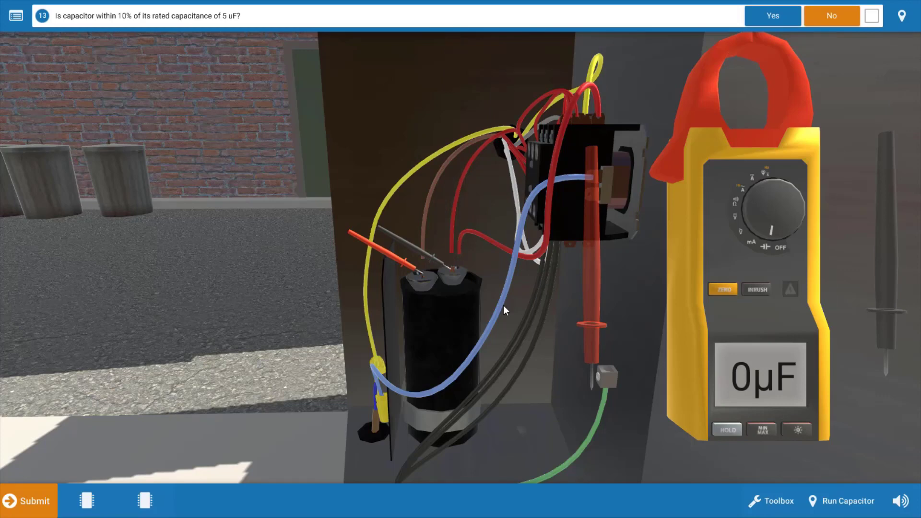
{"action": "mouse_move", "coordinate": [496, 289]}
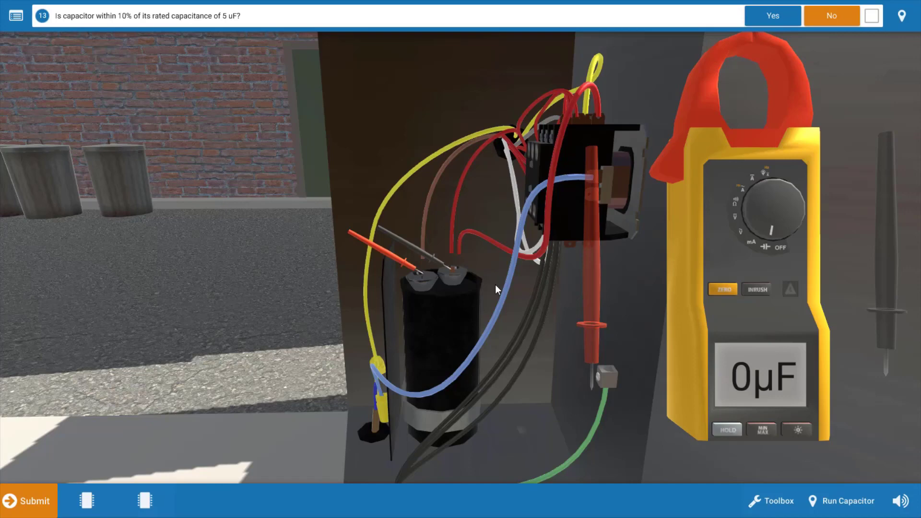
{"action": "mouse_move", "coordinate": [851, 37]}
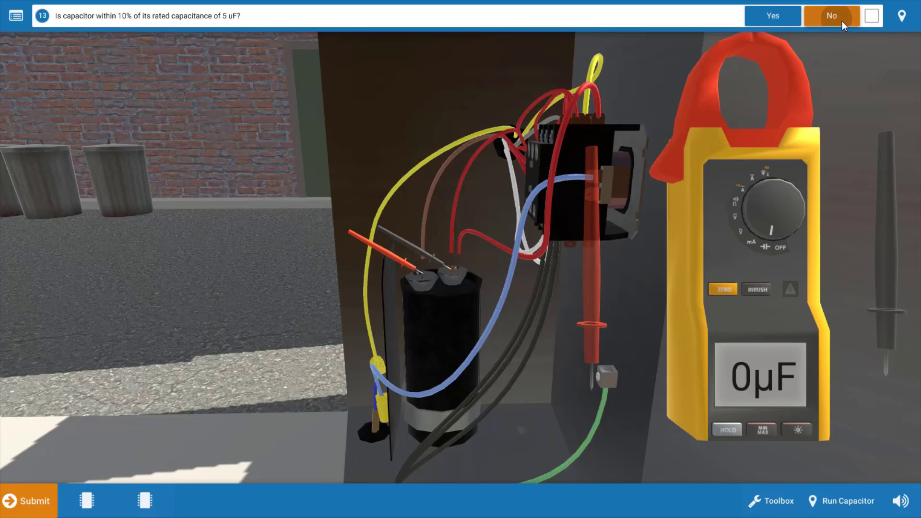
- Answer No: the capacitor's 0 µF reading is outside its 5 µF tolerance
{"action": "left_click", "coordinate": [831, 15]}
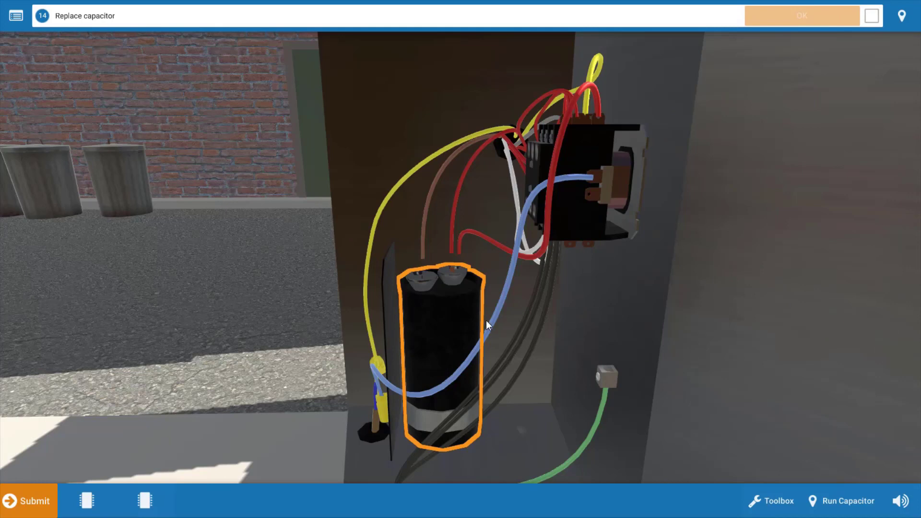
{"action": "mouse_move", "coordinate": [629, 328]}
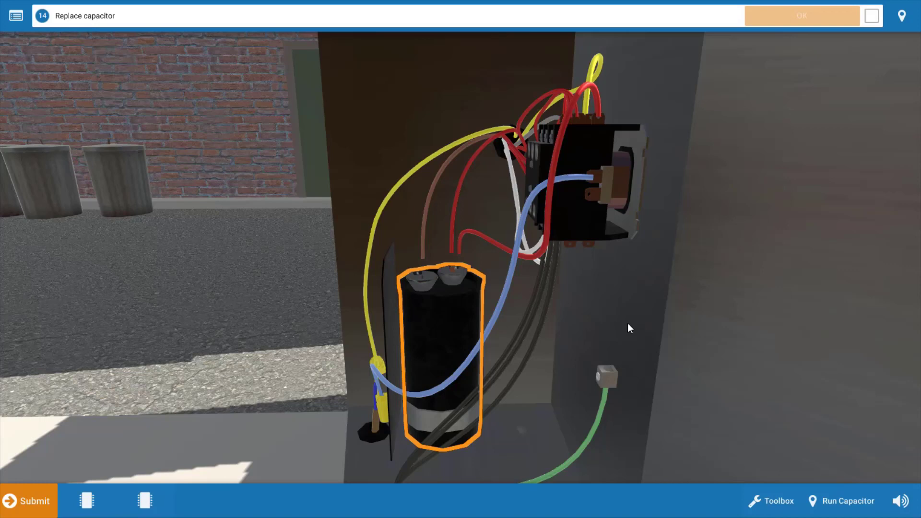
{"action": "mouse_move", "coordinate": [427, 352]}
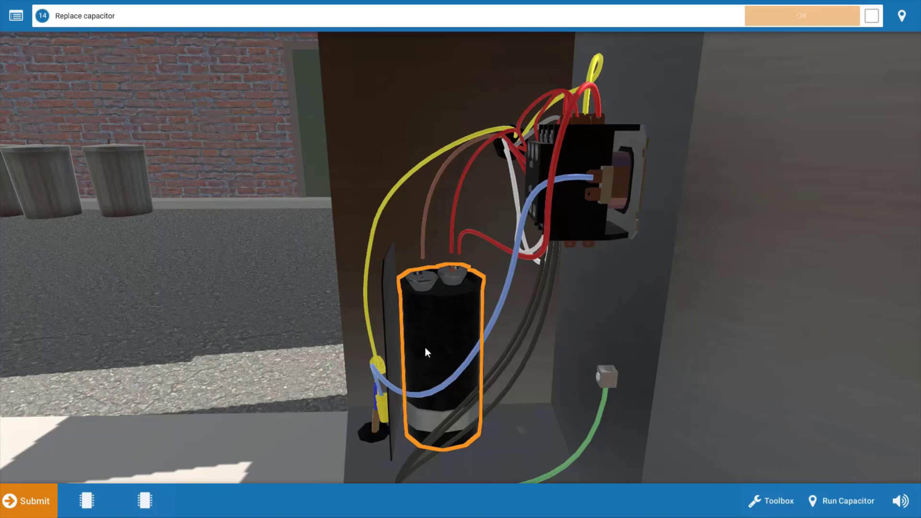
- Replace the dead run capacitor, then reconnect its wiring and confirm both actions
{"action": "left_click", "coordinate": [848, 501]}
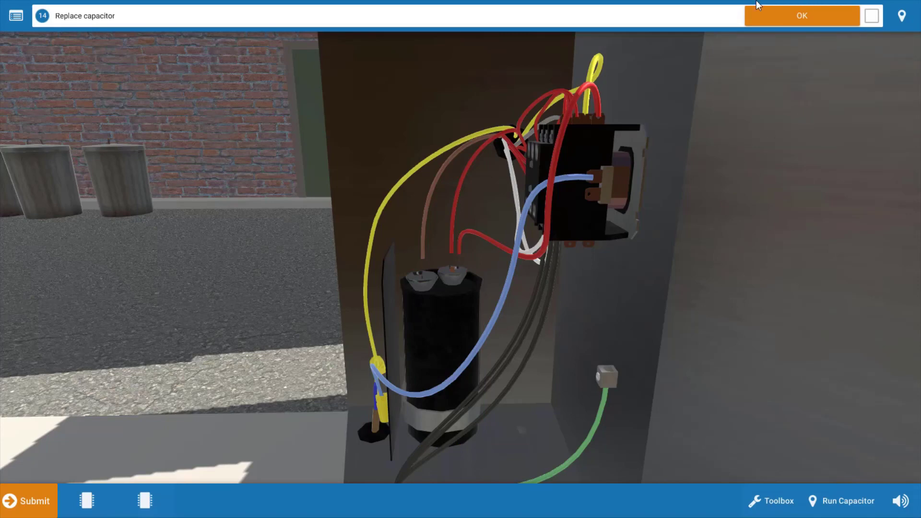
{"action": "left_click", "coordinate": [800, 15]}
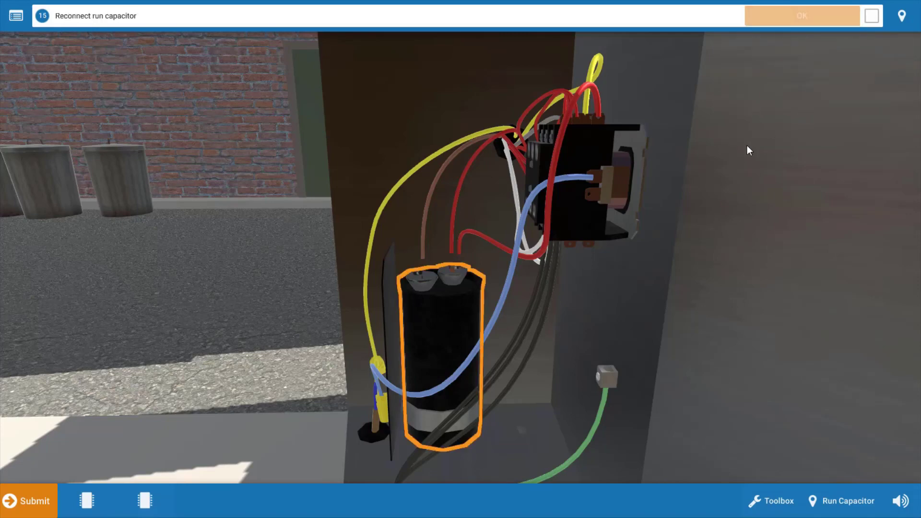
{"action": "mouse_move", "coordinate": [429, 330]}
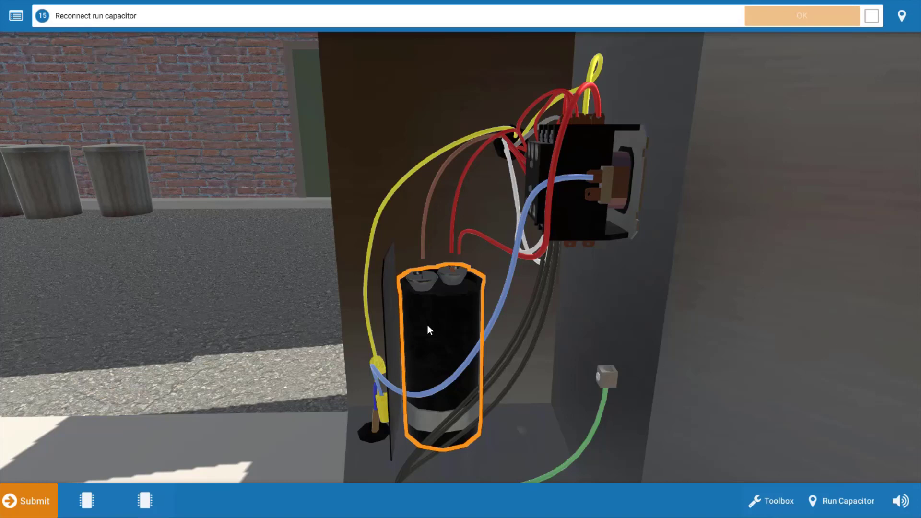
{"action": "left_click", "coordinate": [847, 501]}
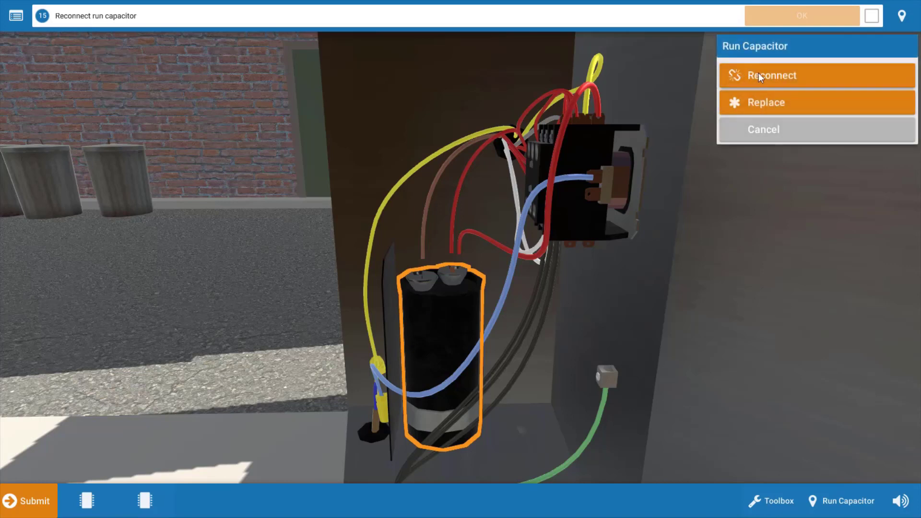
{"action": "left_click", "coordinate": [770, 74]}
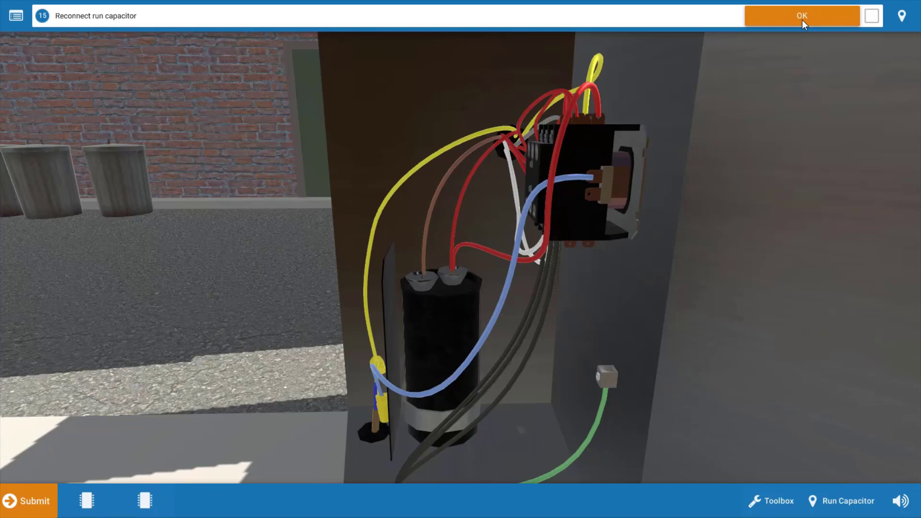
{"action": "left_click", "coordinate": [802, 16]}
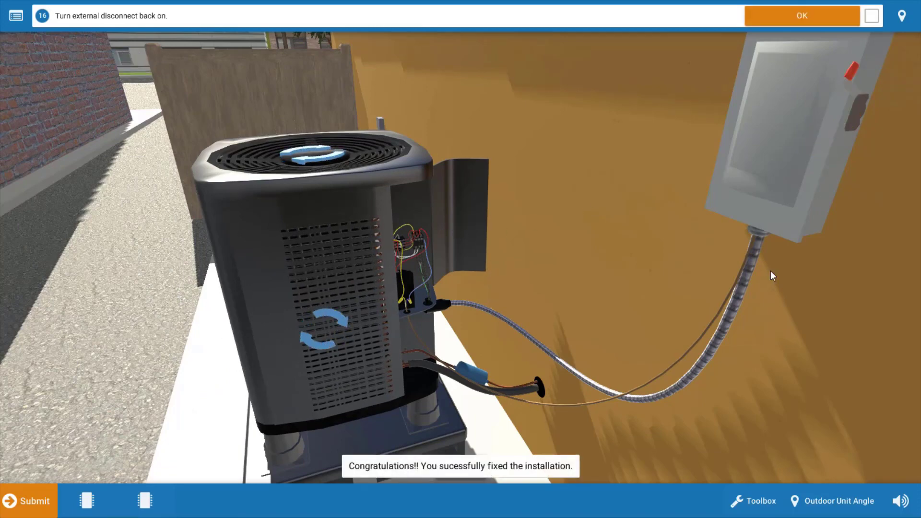
{"action": "mouse_move", "coordinate": [793, 412]}
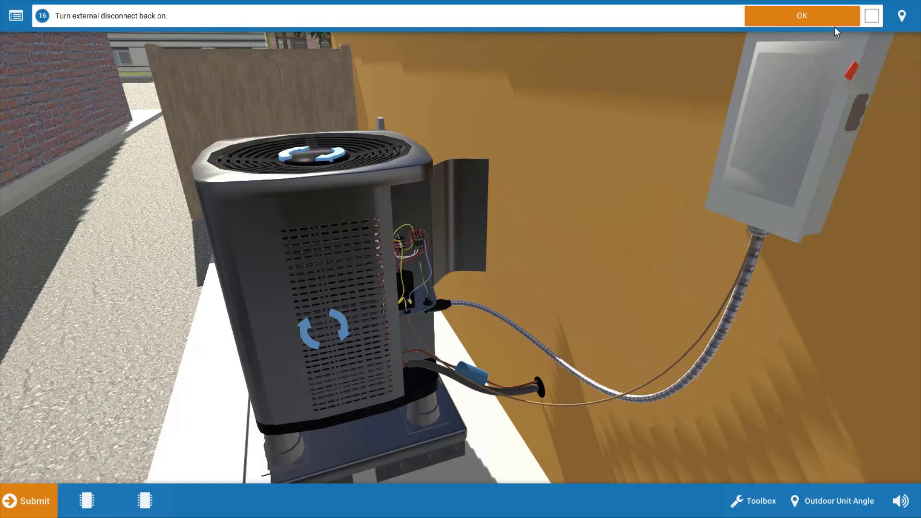
- Confirm the external disconnect is back on and advance to the indoor supply-air check
{"action": "left_click", "coordinate": [802, 16]}
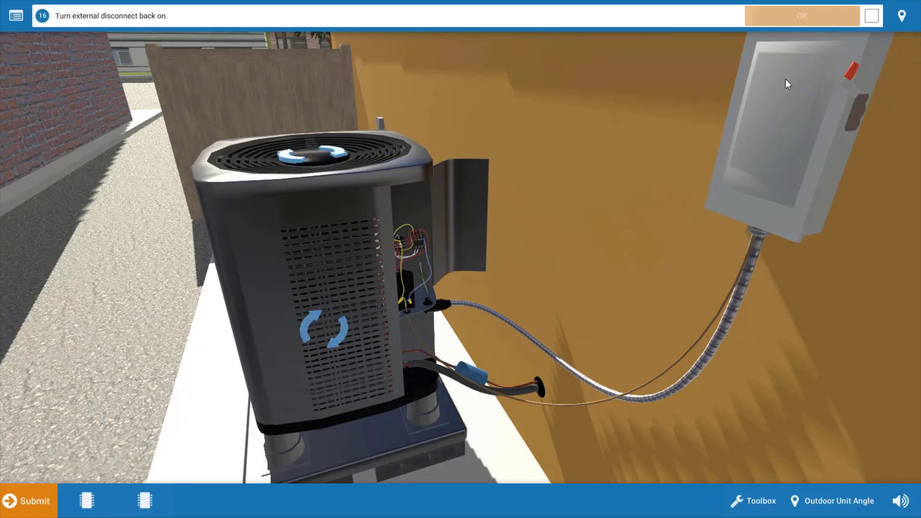
{"action": "left_click", "coordinate": [801, 15]}
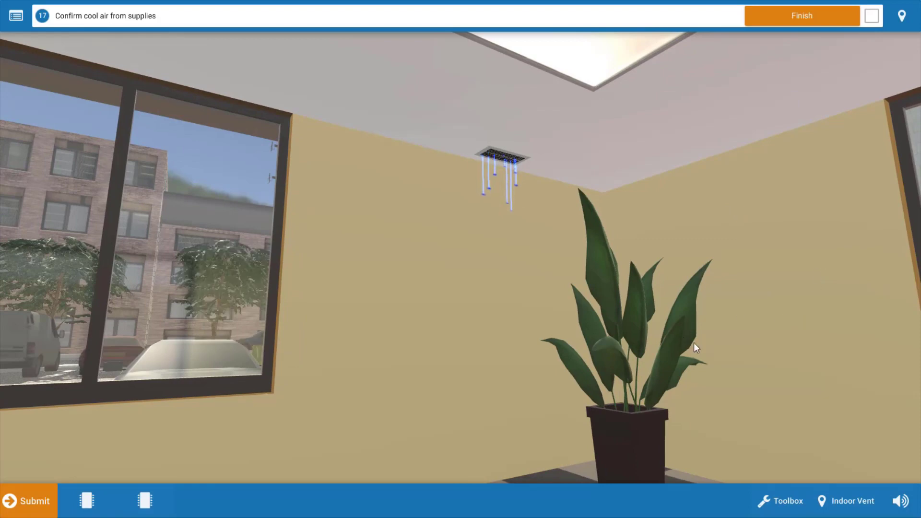
{"action": "mouse_move", "coordinate": [517, 235]}
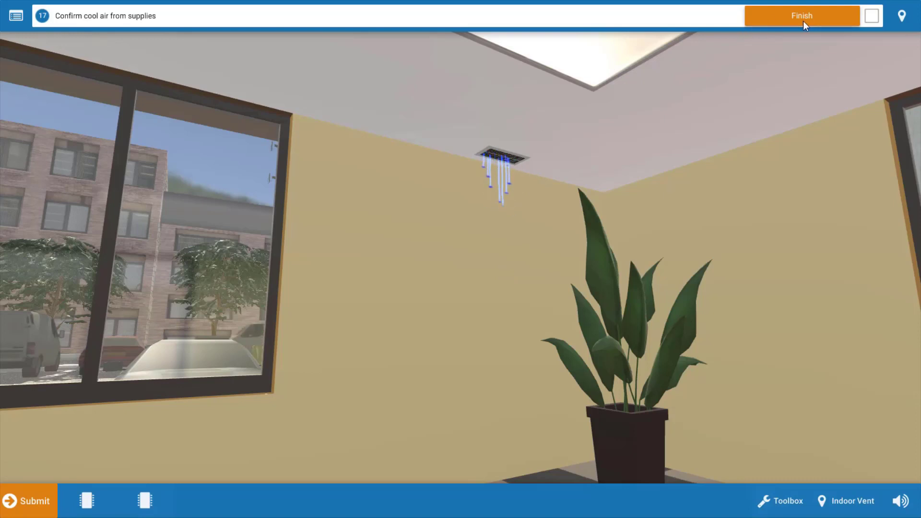
- Confirm cool air to finish the activity, dismiss the Congratulations dialog, and review the Procedure Guide
{"action": "left_click", "coordinate": [802, 16]}
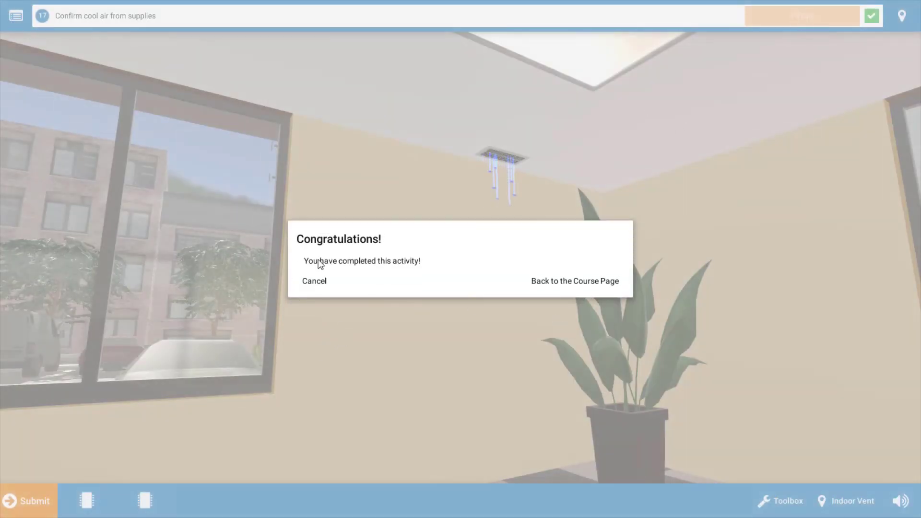
{"action": "left_click", "coordinate": [313, 281]}
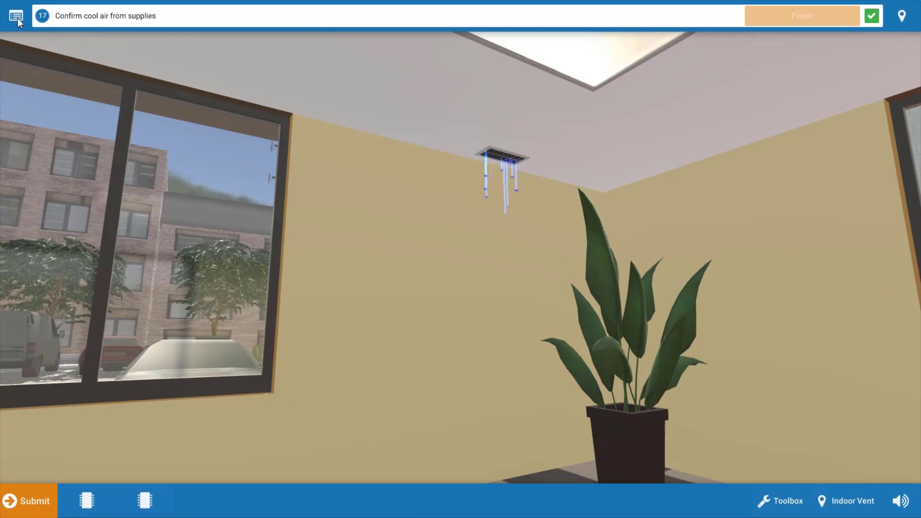
{"action": "left_click", "coordinate": [15, 15]}
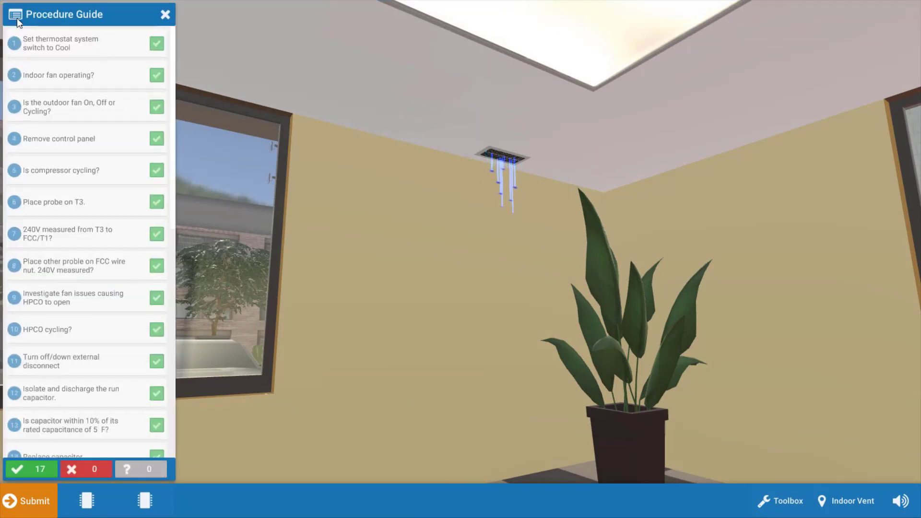